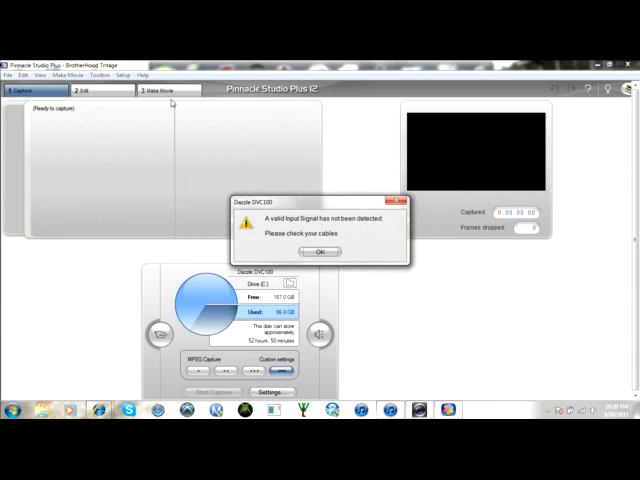
Dismiss the Dazzle DVC100 no-signal warning and open the capture Setup Options
left_click(318, 252)
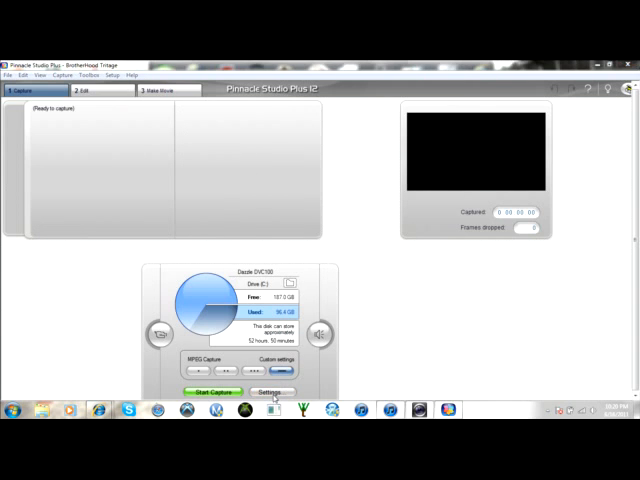
left_click(270, 391)
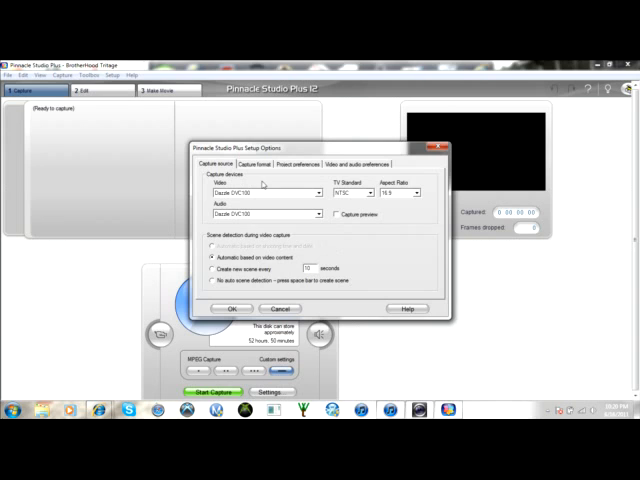
Choose the Custom capture preset: MPEG2, 720x480, 8000 kbits/sec
left_click(255, 164)
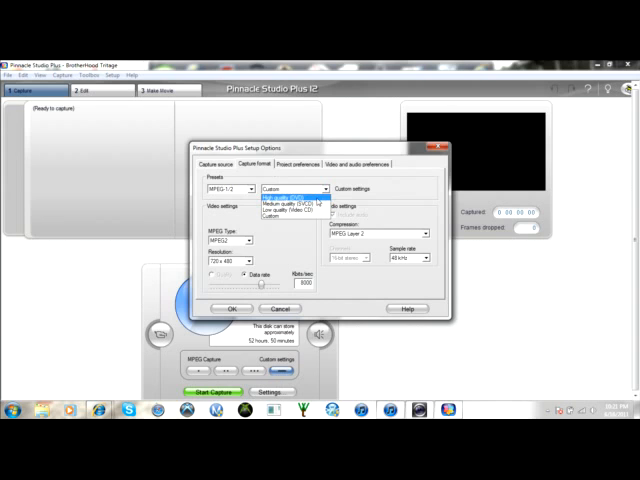
mouse_move(275, 218)
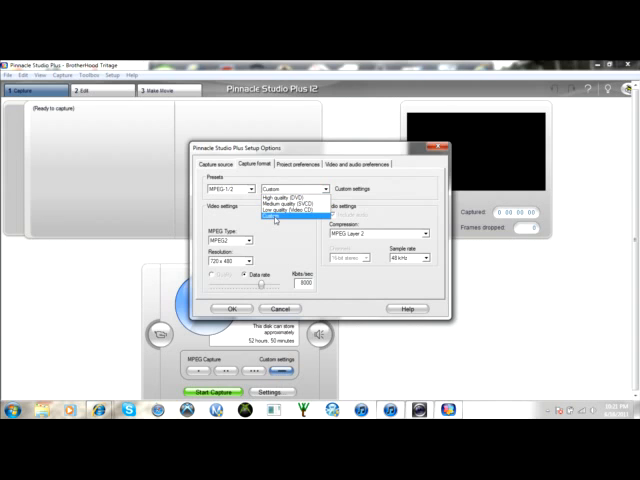
left_click(285, 188)
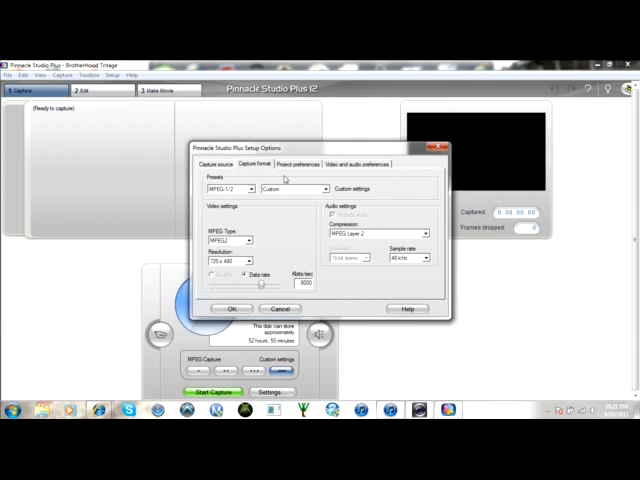
Show the project preferences, with new projects set to NTSC Progressive Widescreen
left_click(297, 163)
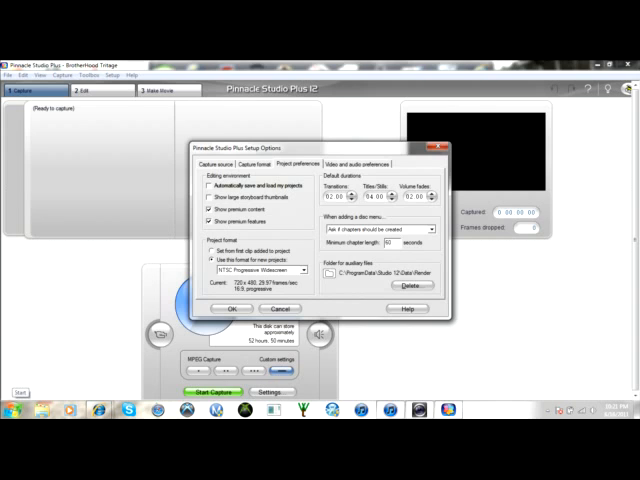
mouse_move(279, 173)
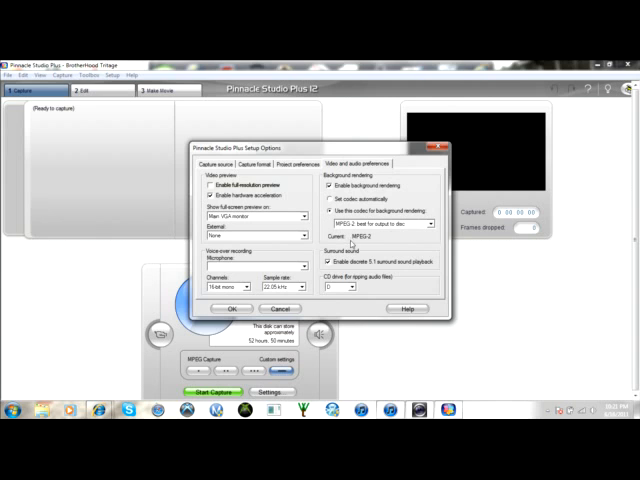
Accept the Setup Options changes and dismiss the input signal warning again
left_click(231, 307)
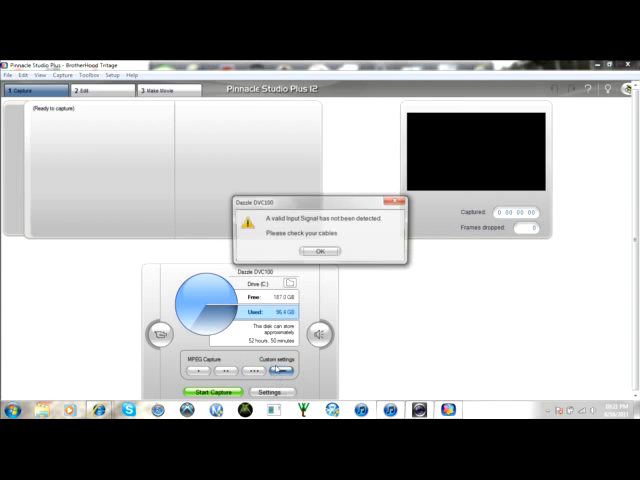
left_click(318, 251)
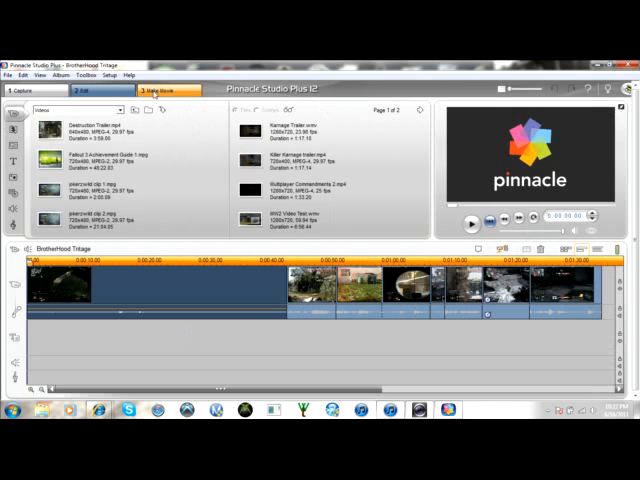
Enlarge the player preview of the dark gameplay footage
left_click(148, 89)
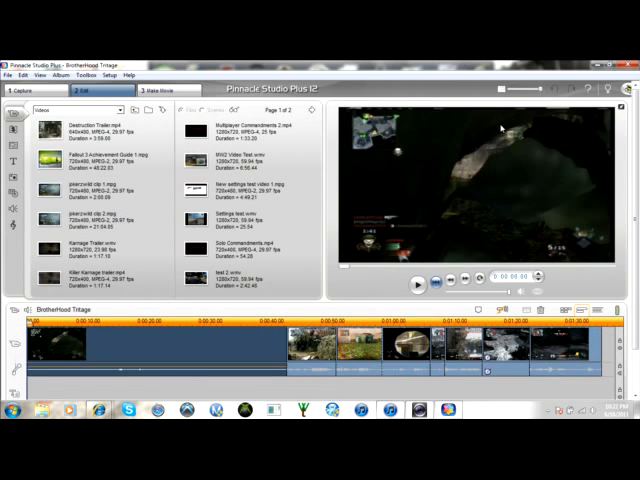
mouse_move(464, 201)
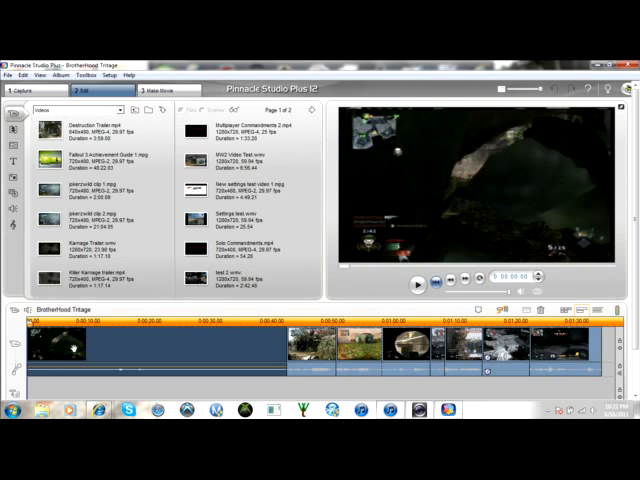
Pick an option from the first timeline clip's right-click menu
right_click(55, 345)
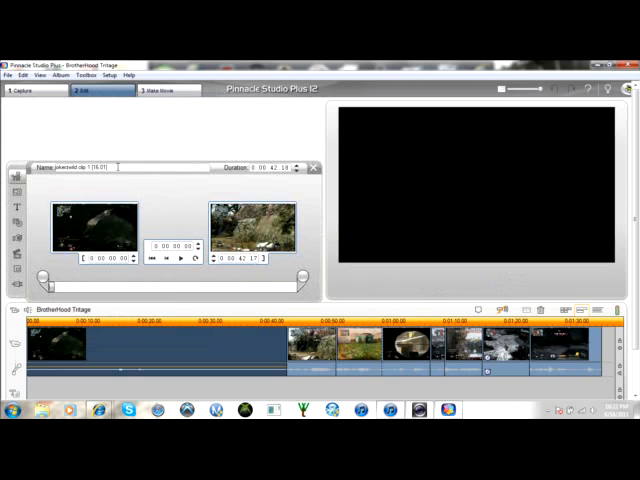
left_click(17, 272)
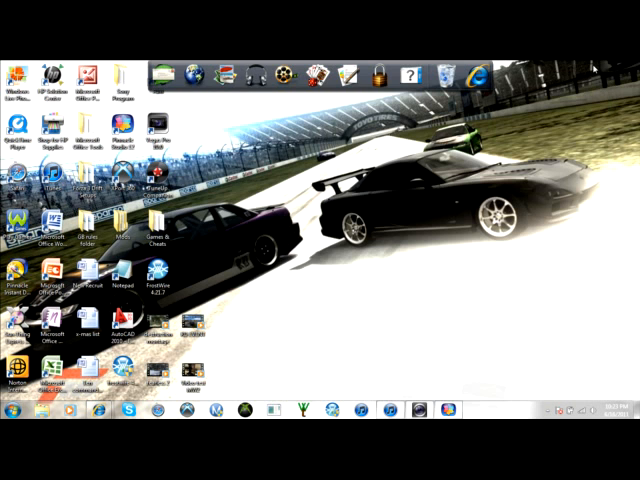
mouse_move(252, 296)
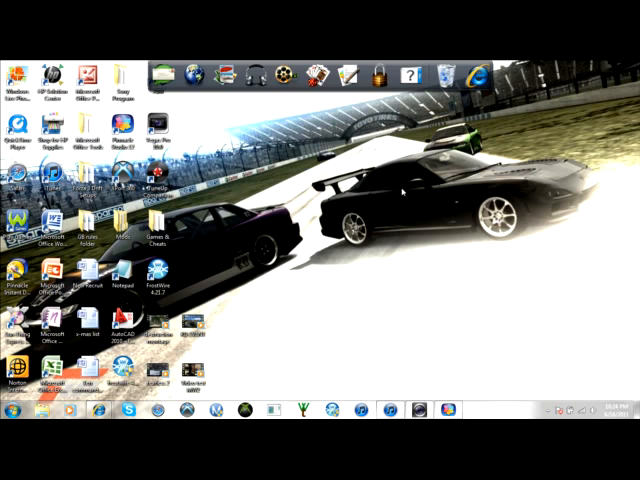
mouse_move(396, 193)
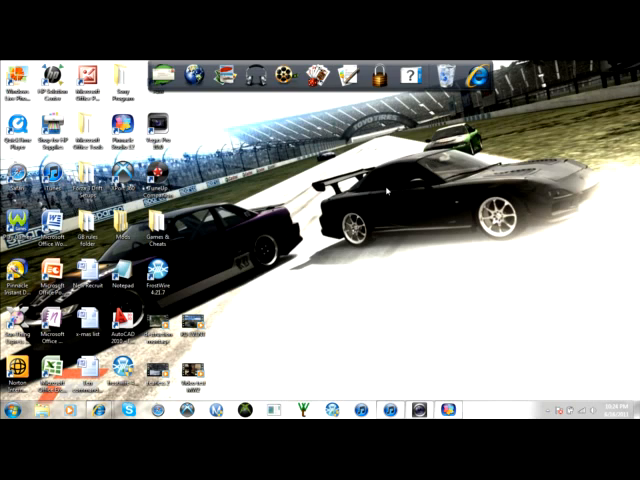